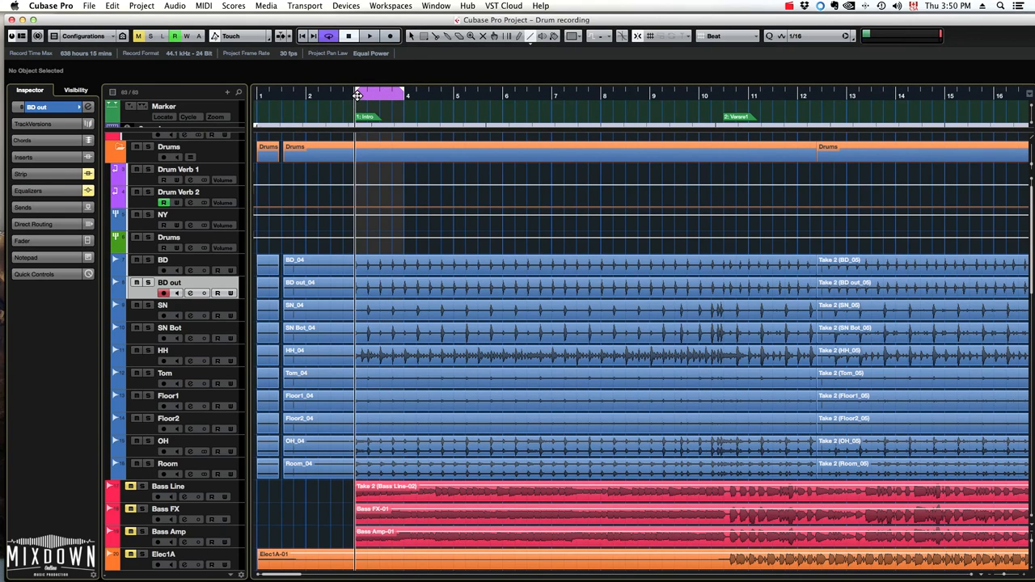
Step: Select a range on the BD track and bring up the MixConsole with all project channels
click(369, 35)
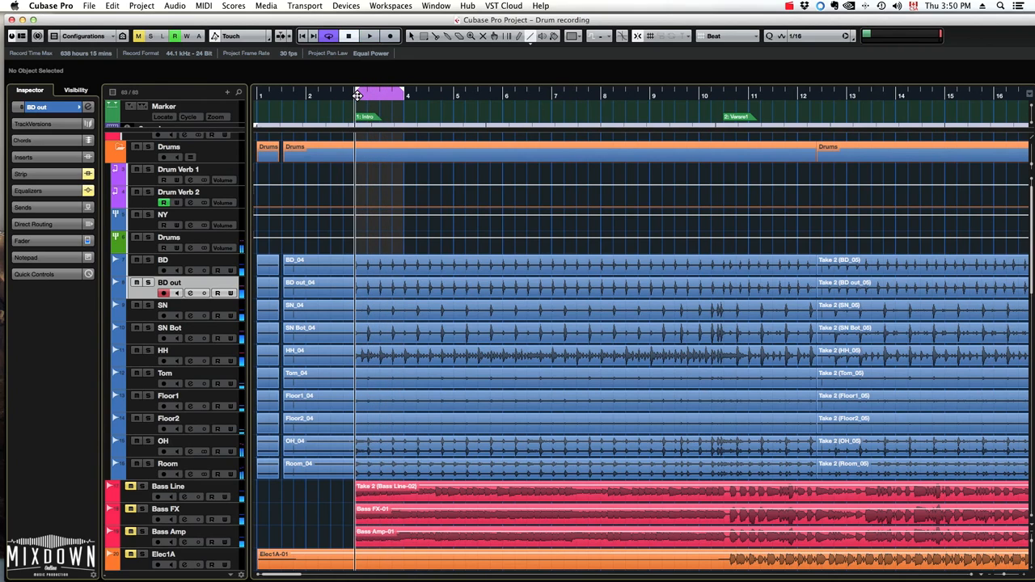
drag(380, 94, 752, 94)
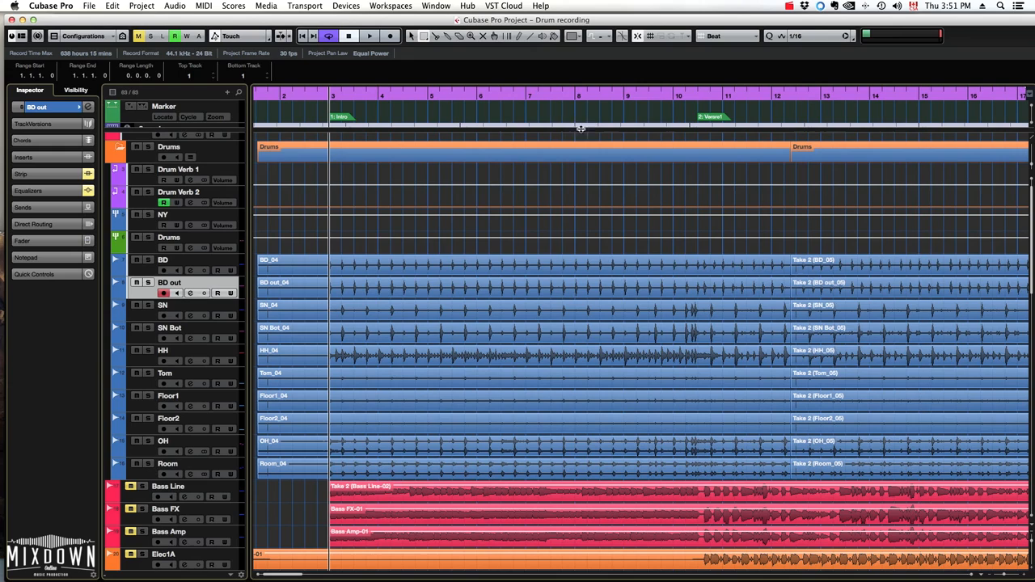
mouse_move(388, 178)
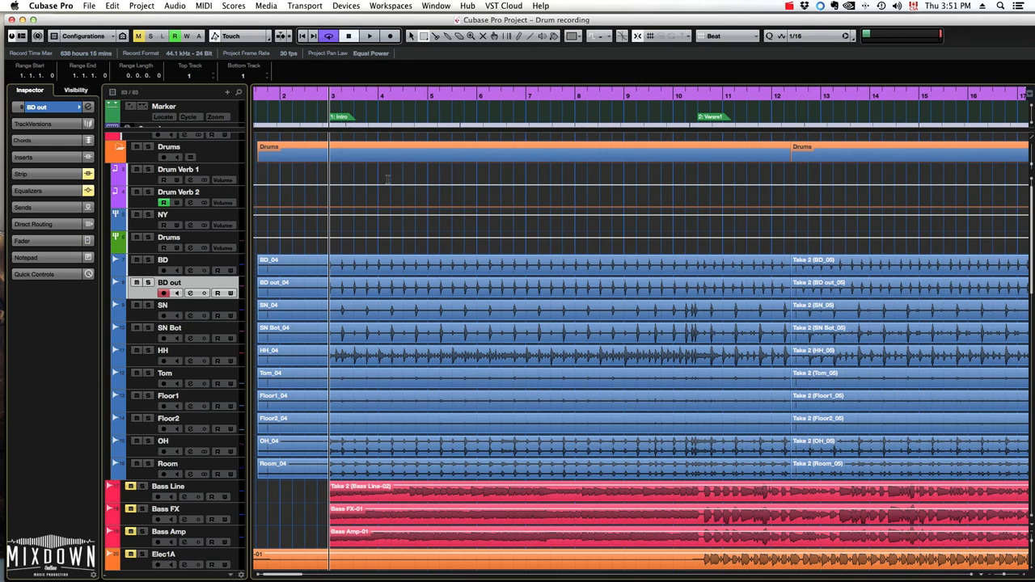
mouse_move(456, 49)
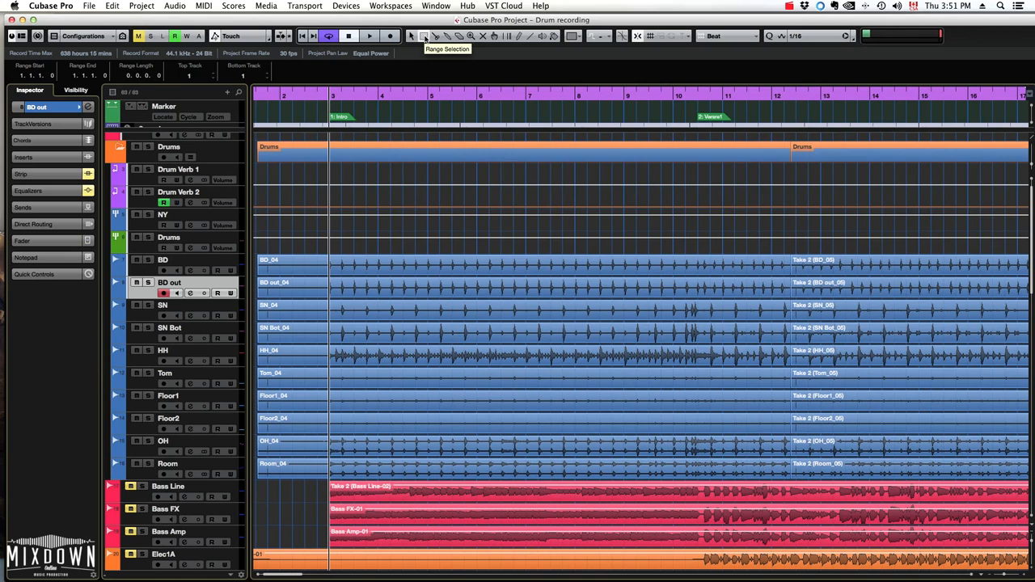
mouse_move(408, 175)
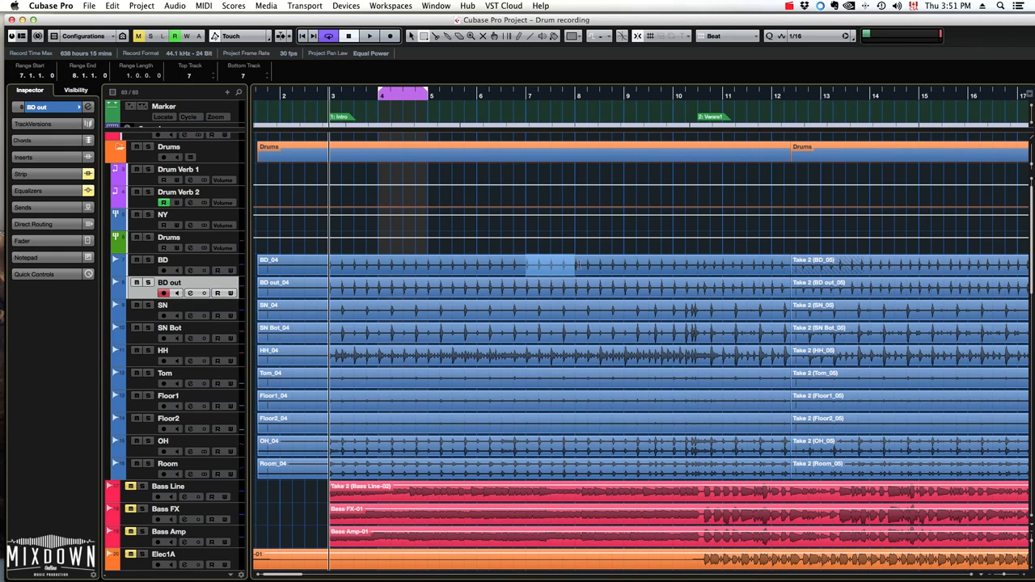
click(369, 36)
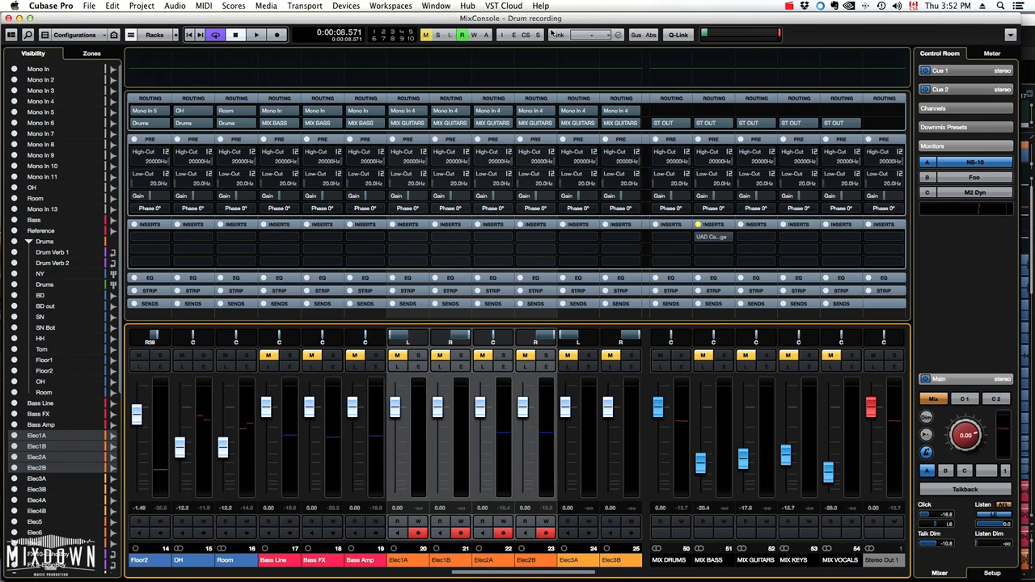
Step: Link the four selected guitar channels into a group named Guitars
click(557, 34)
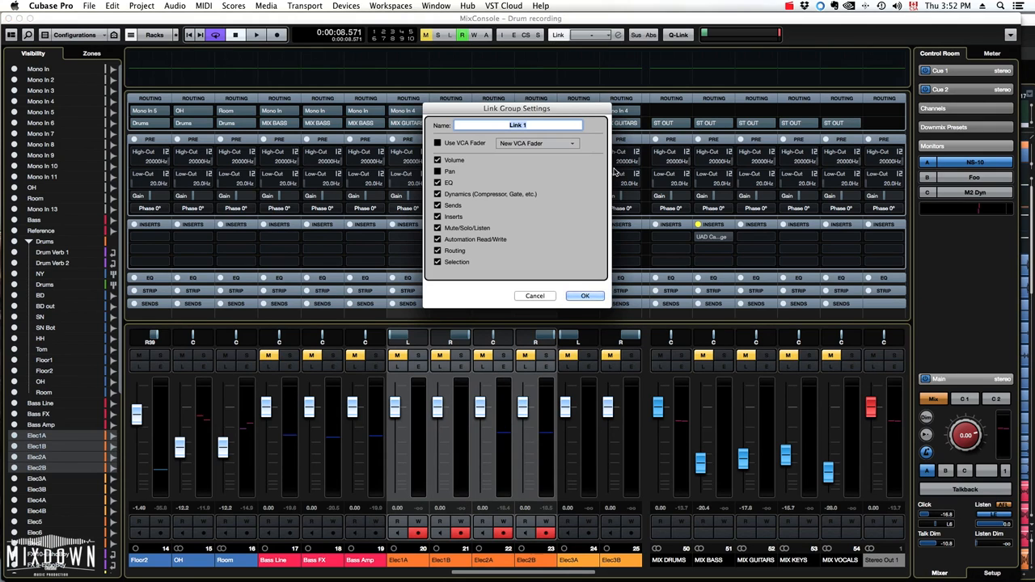
text(Guitars)
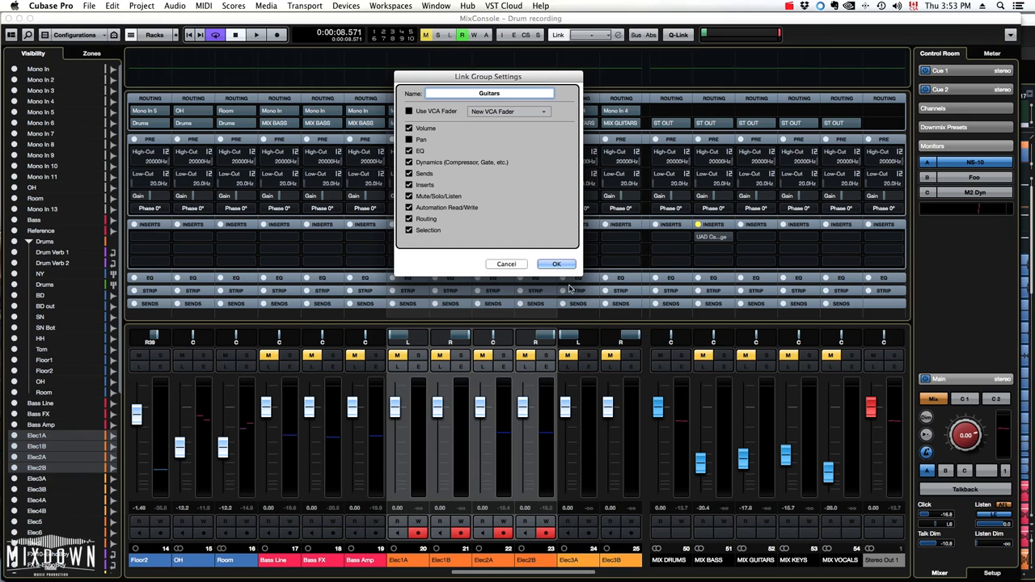
click(557, 264)
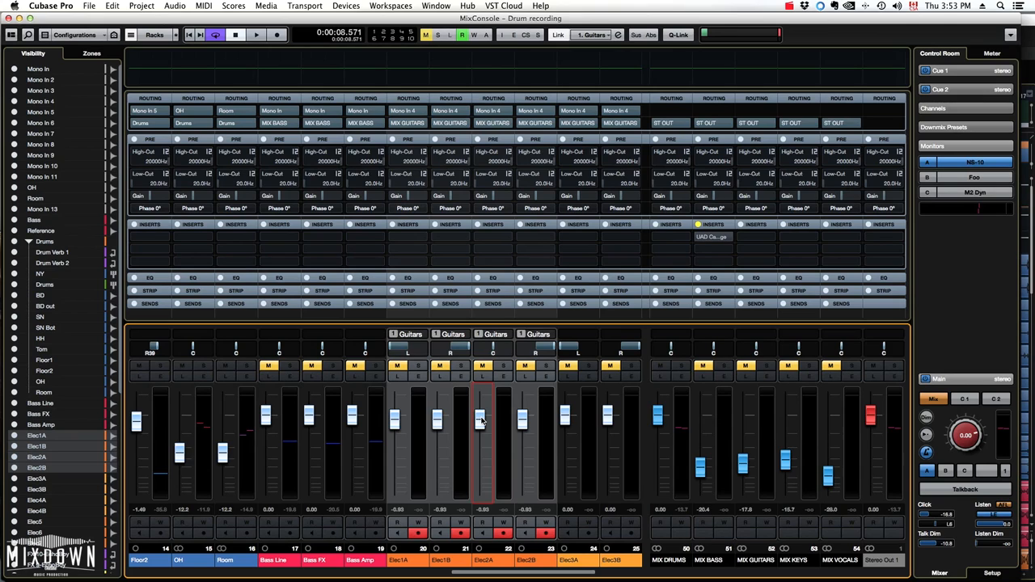
Step: Lower the linked guitar faders together, then Alt-offset one guitar channel's level on its own
drag(479, 421, 479, 434)
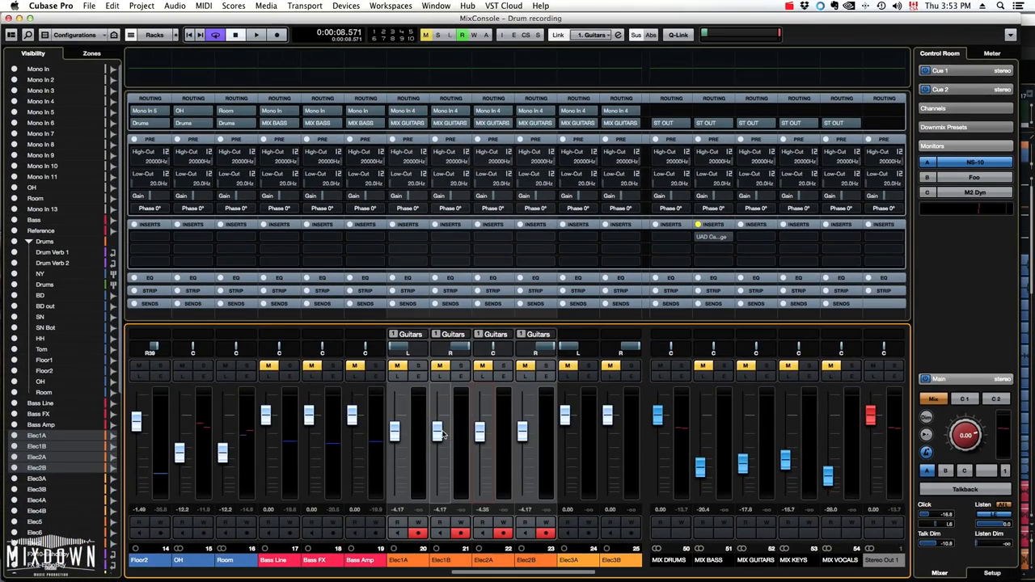
drag(437, 434, 437, 421)
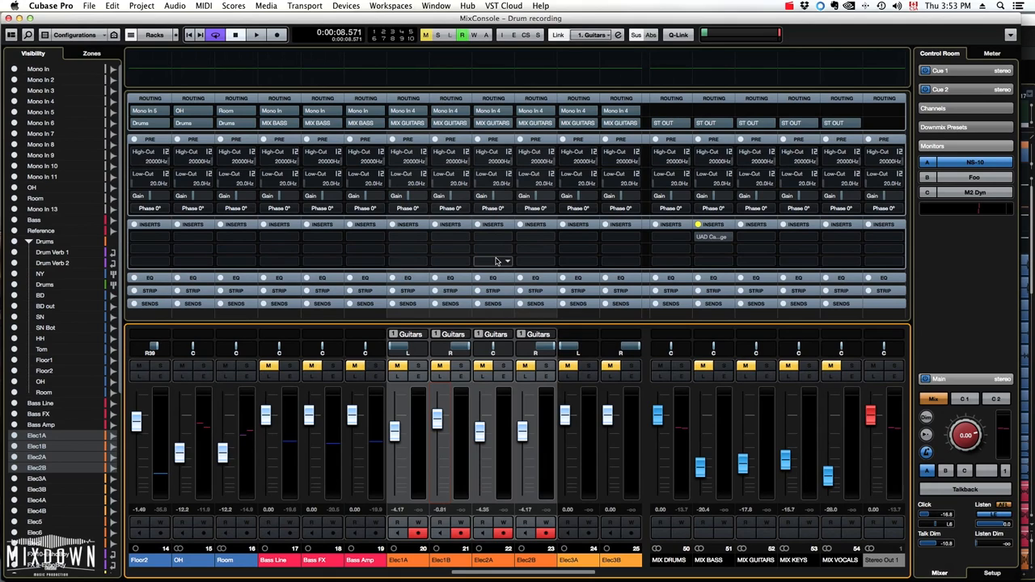
drag(437, 419, 437, 453)
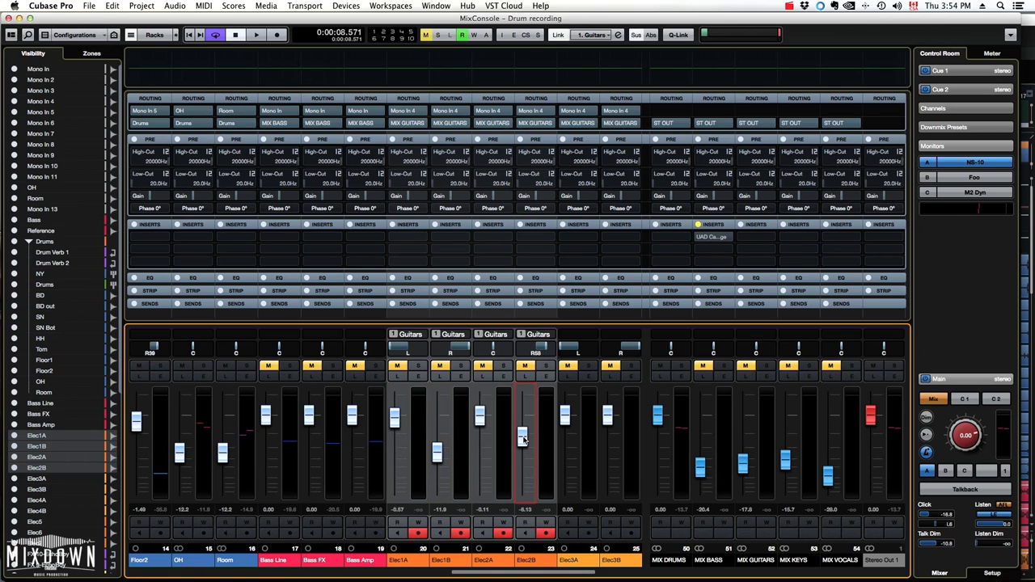
drag(522, 434, 521, 444)
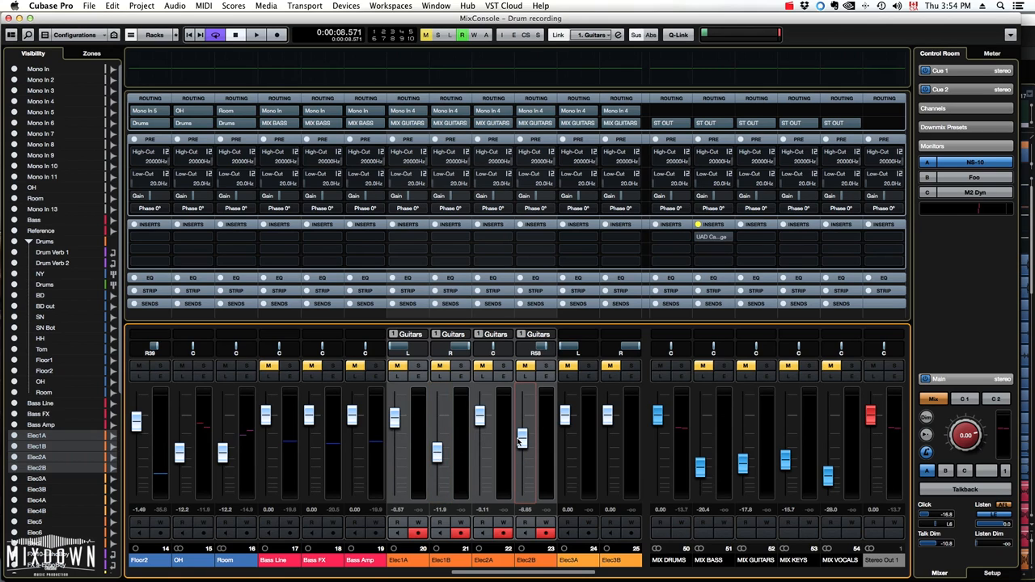
mouse_move(521, 442)
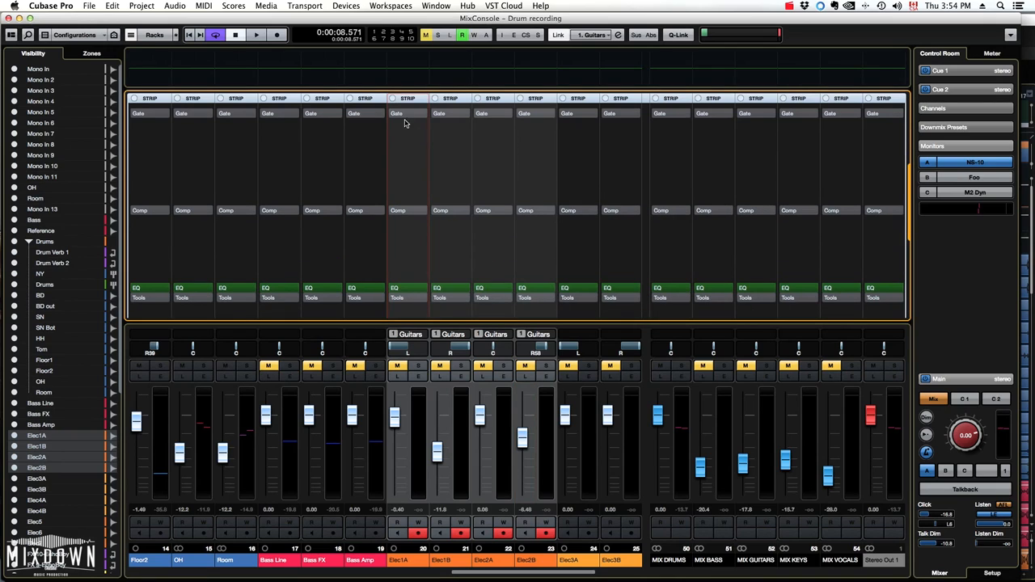
Step: Enable the Strip rack so each channel shows Gate, Comp, EQ and Tools slots
click(154, 34)
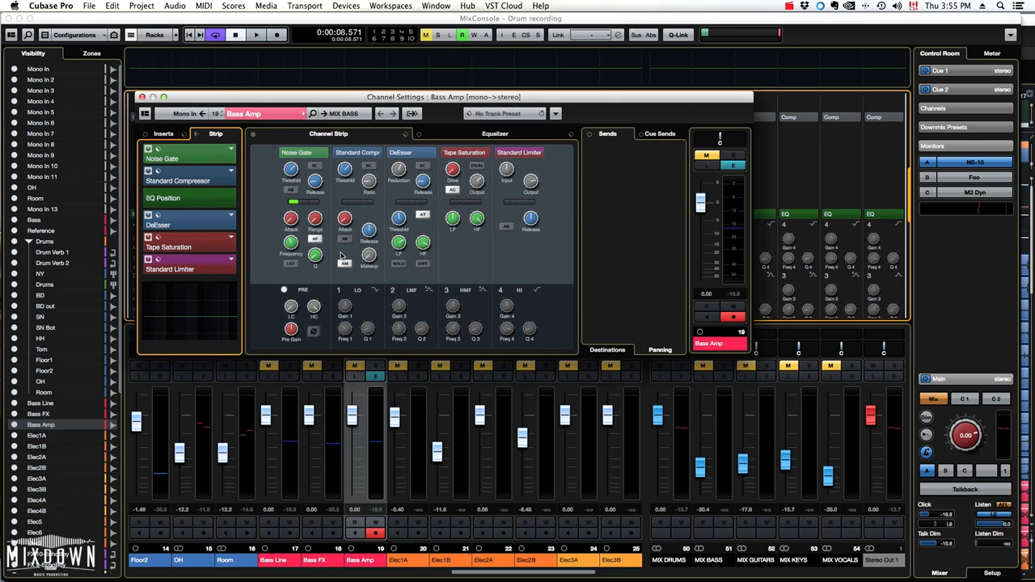
Step: Position the Bass Amp Channel Settings window and show its empty inserts list
drag(444, 97, 520, 86)
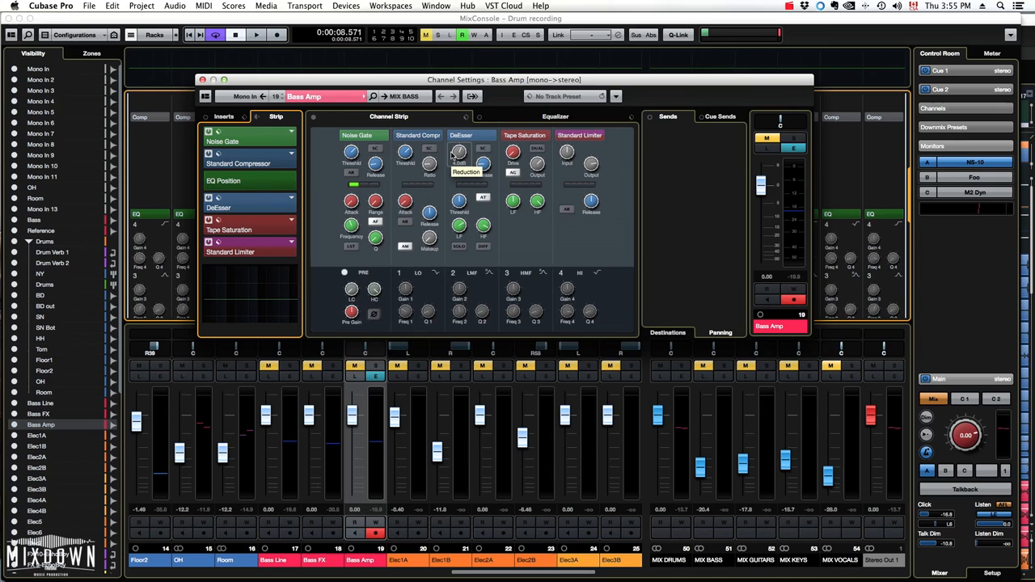
click(224, 116)
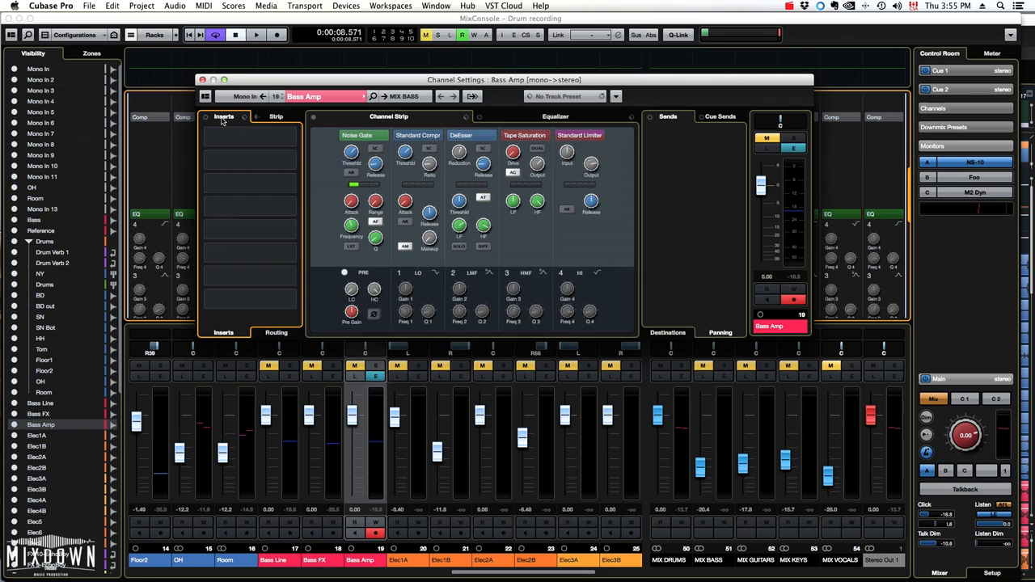
click(275, 116)
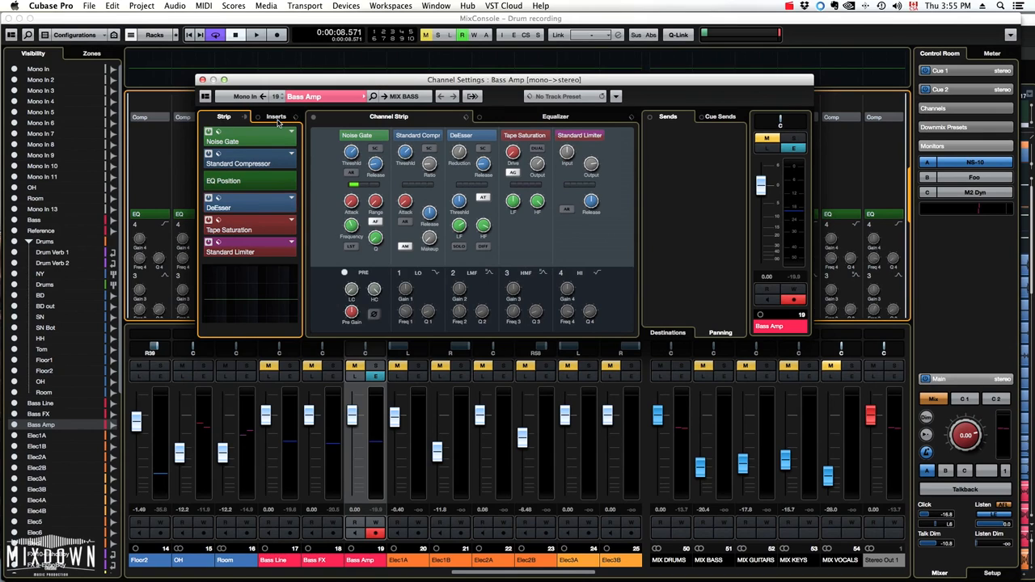
click(277, 117)
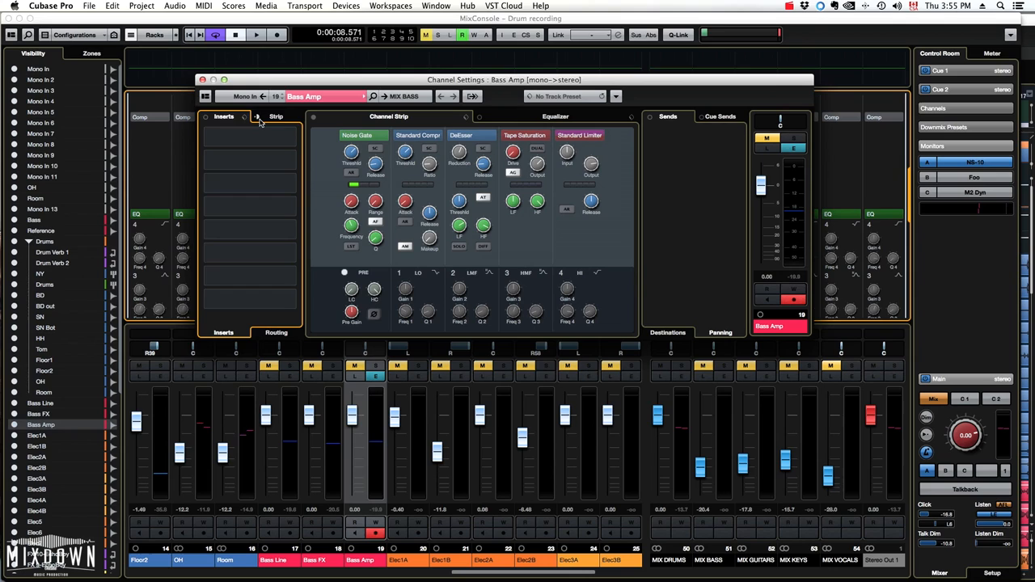
click(224, 117)
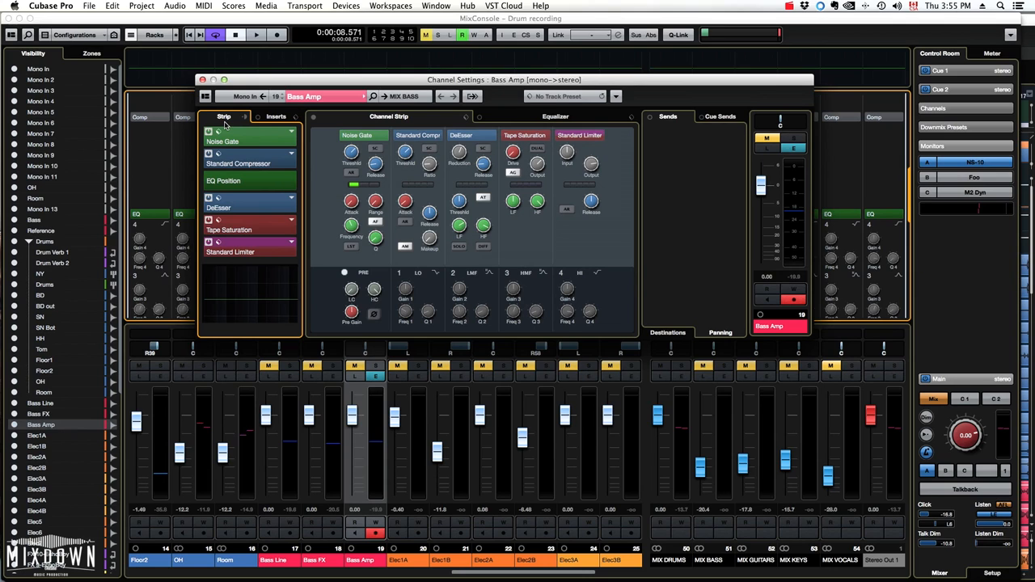
click(277, 116)
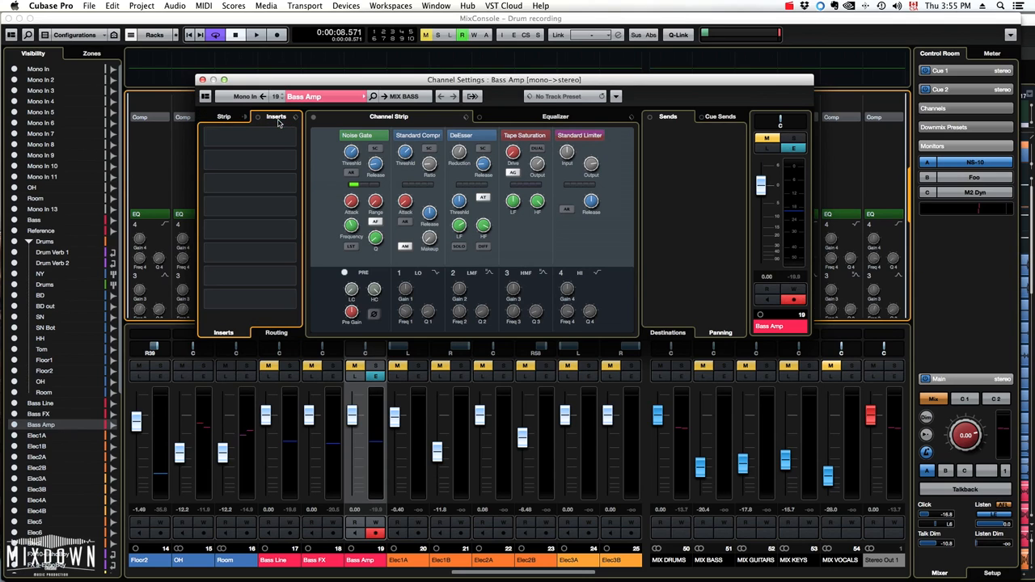
click(224, 116)
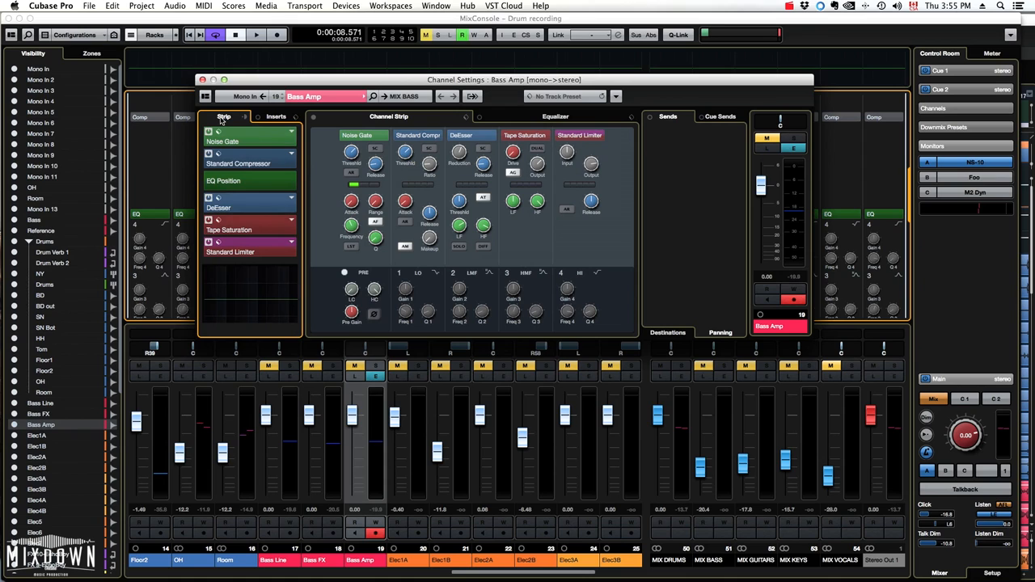
drag(503, 79, 500, 73)
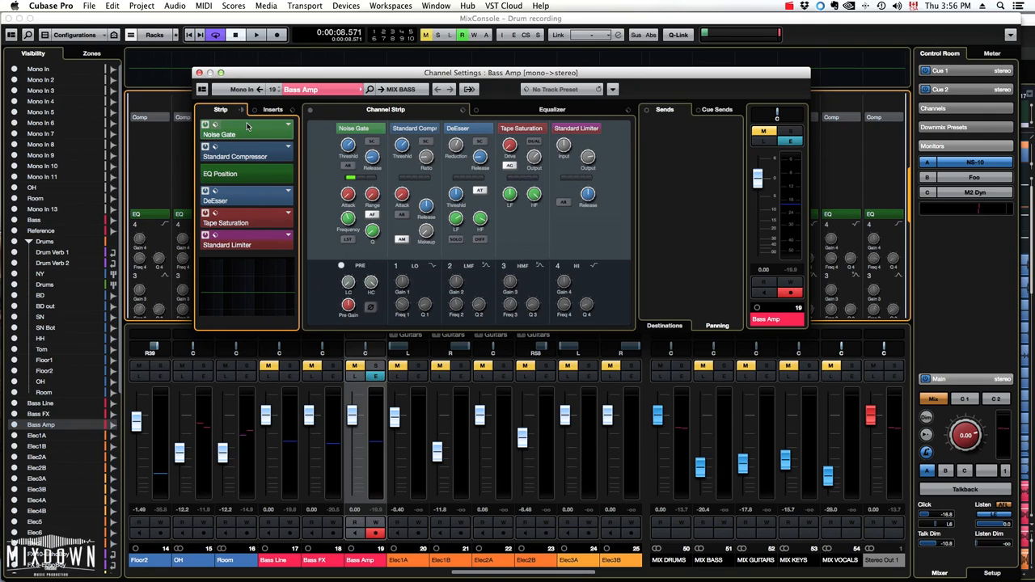
mouse_move(267, 144)
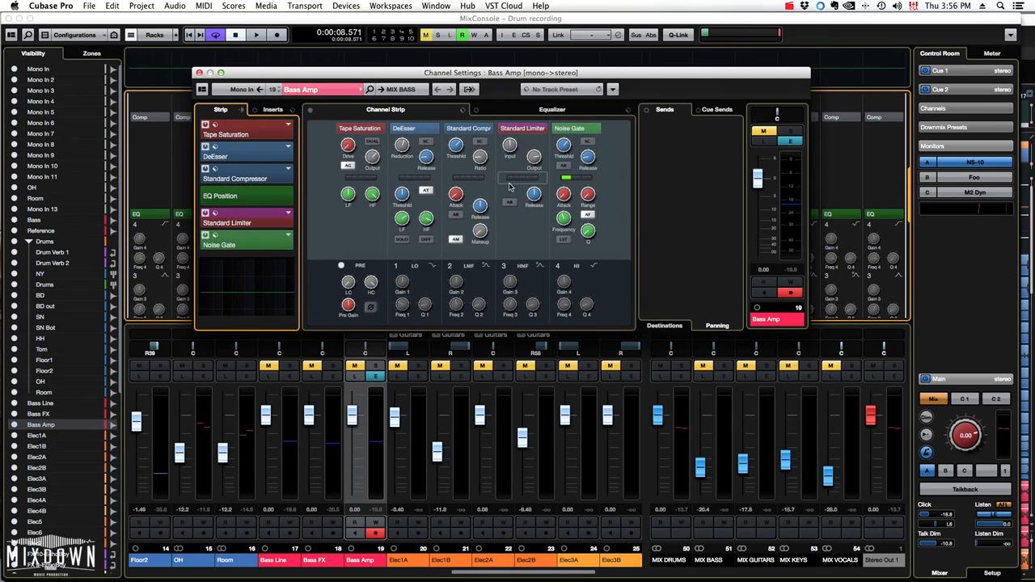
mouse_move(509, 186)
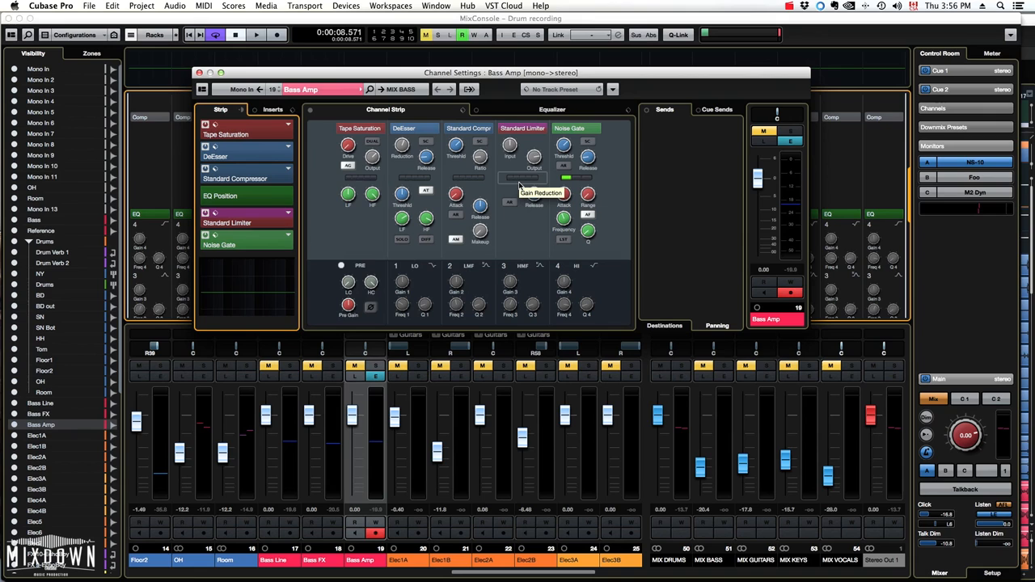
mouse_move(574, 177)
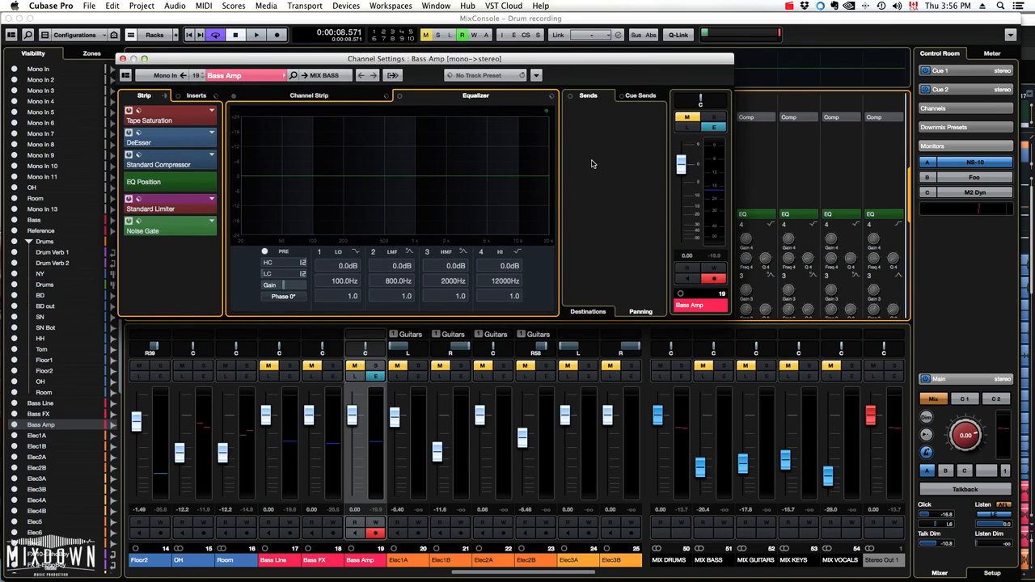
mouse_move(484, 101)
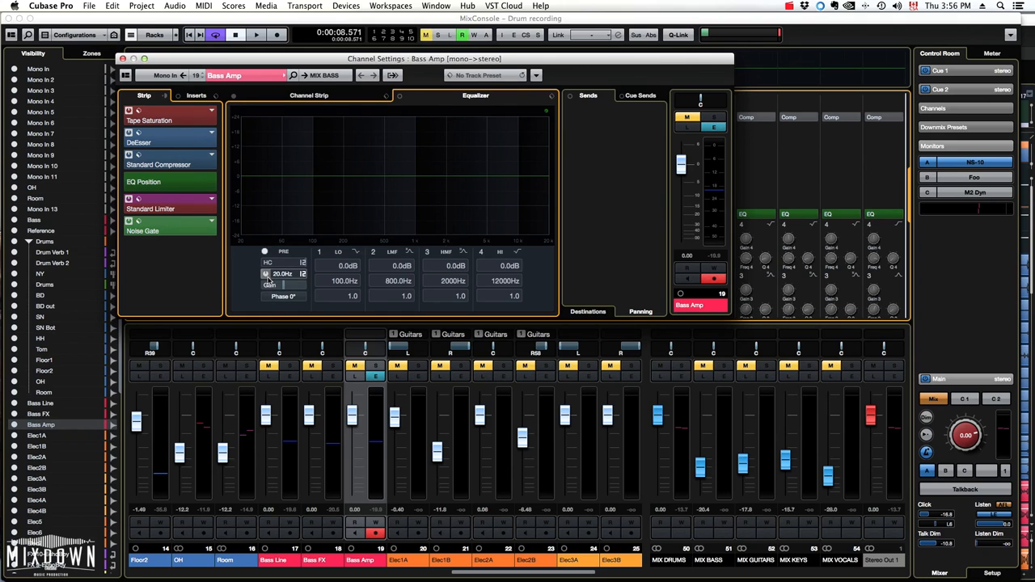
mouse_move(267, 274)
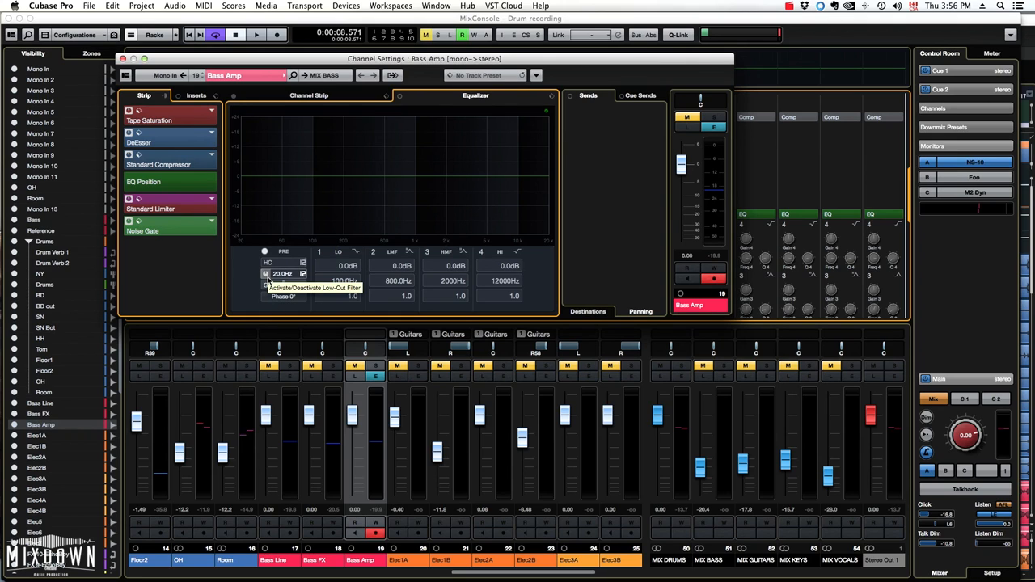
Step: Switch on the Bass Amp EQ's low-cut filter and raise its cutoff frequency
click(265, 273)
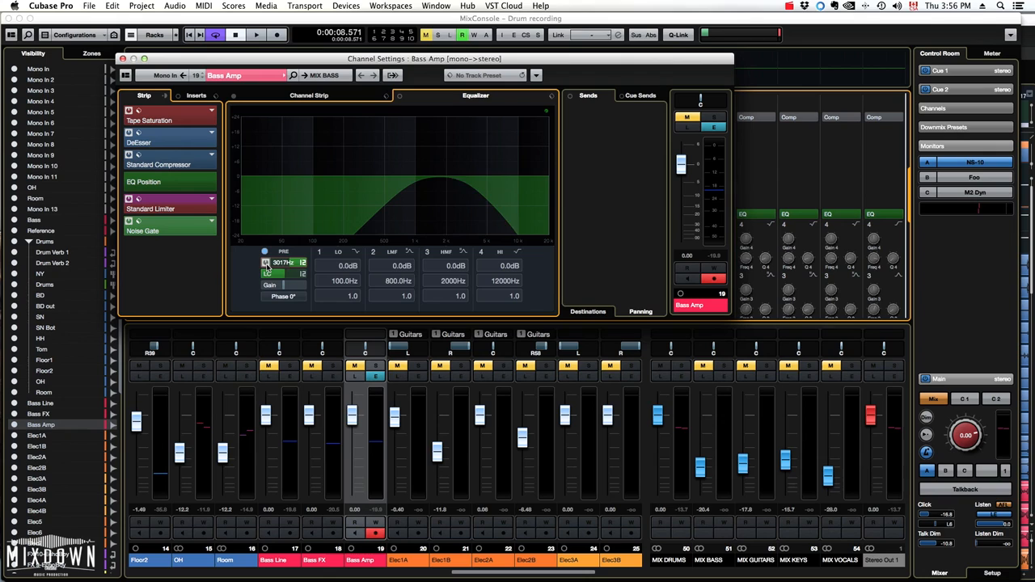
drag(283, 262, 288, 257)
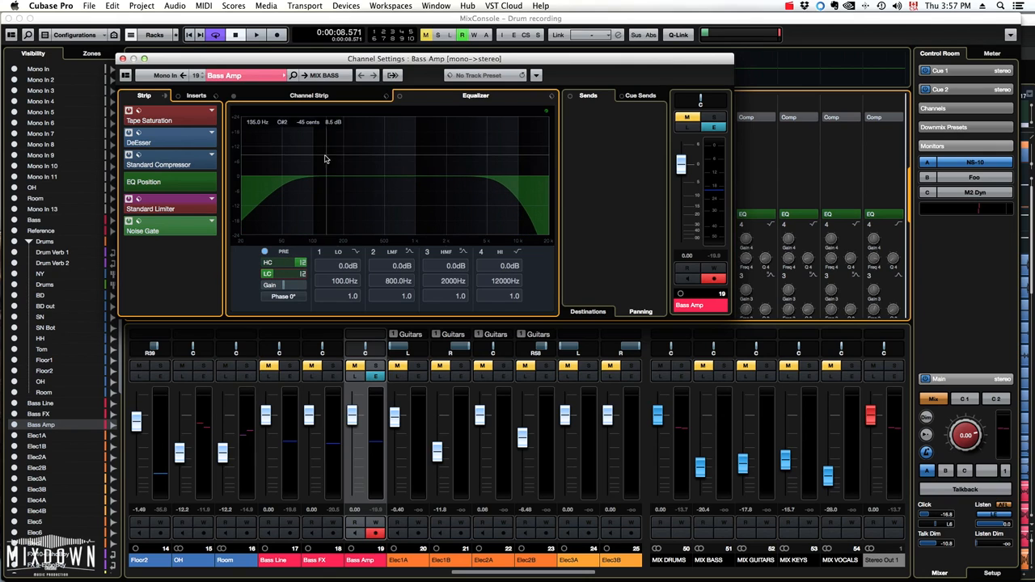
Step: Set the Bass Amp low-cut Filter Slope steeper than 12 dB/Oct
right_click(268, 262)
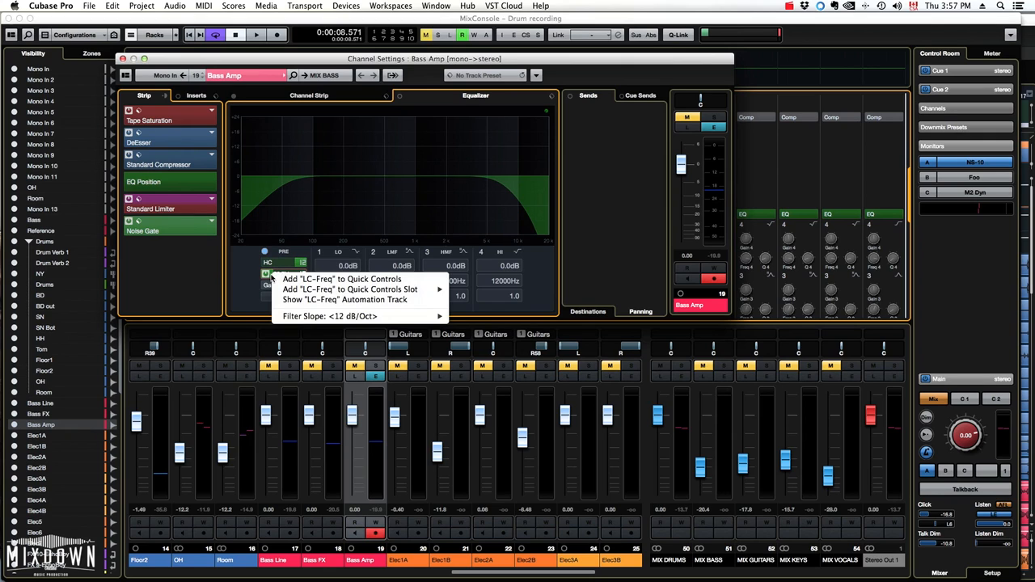
mouse_move(330, 315)
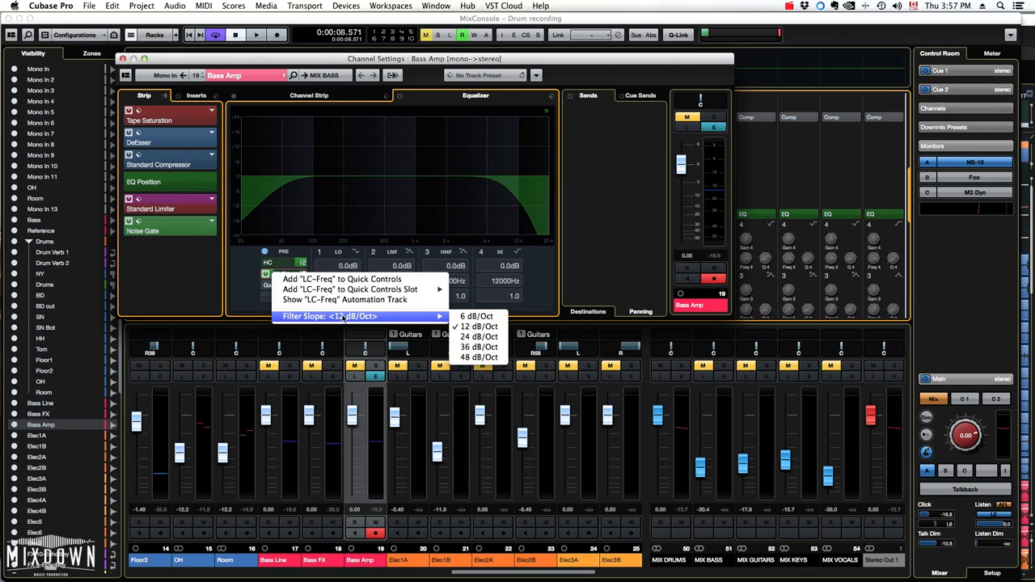
mouse_move(304, 315)
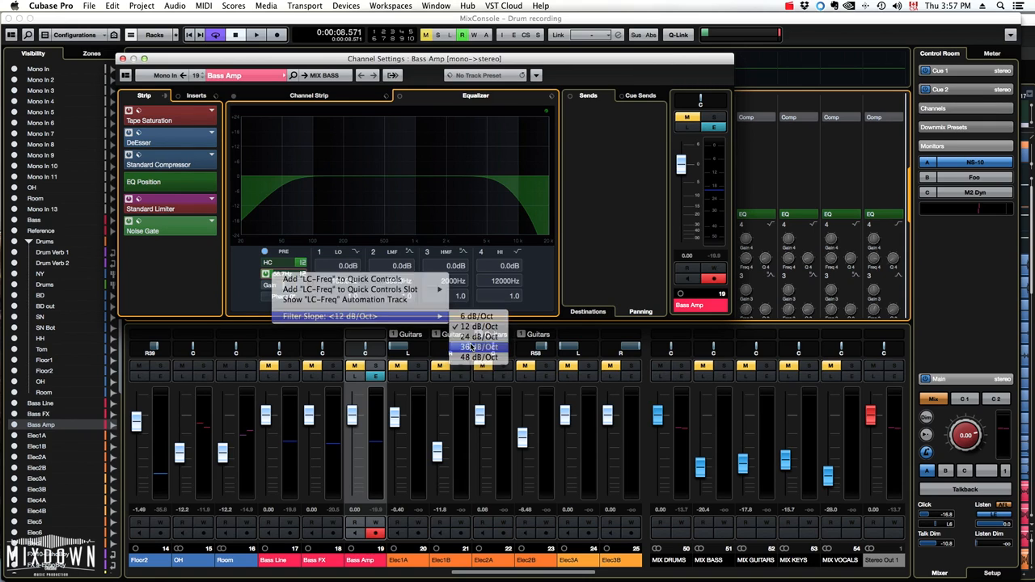
click(481, 346)
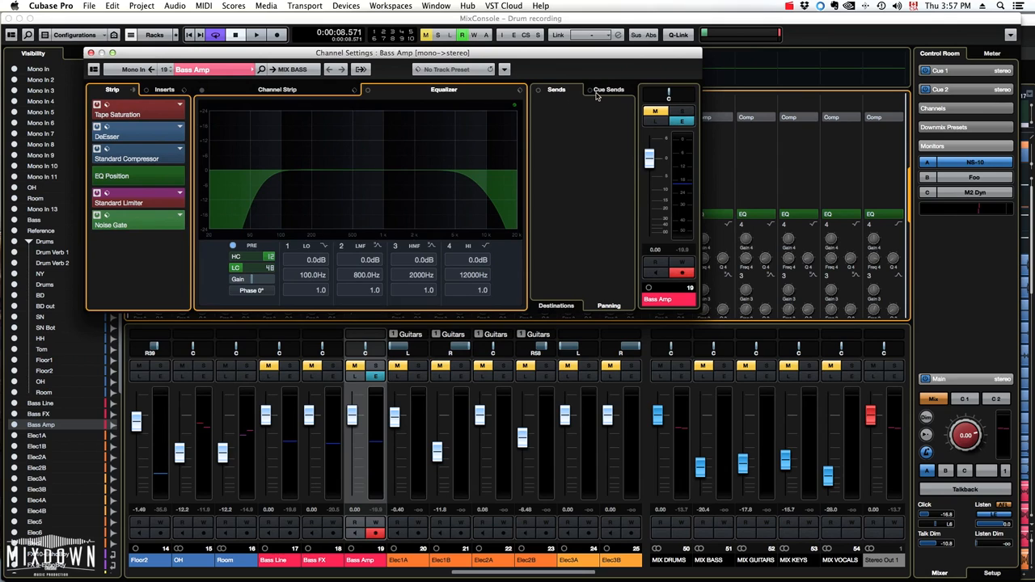
Step: Route an empty Bass Amp send slot to the Reverb Guitars effect
click(556, 89)
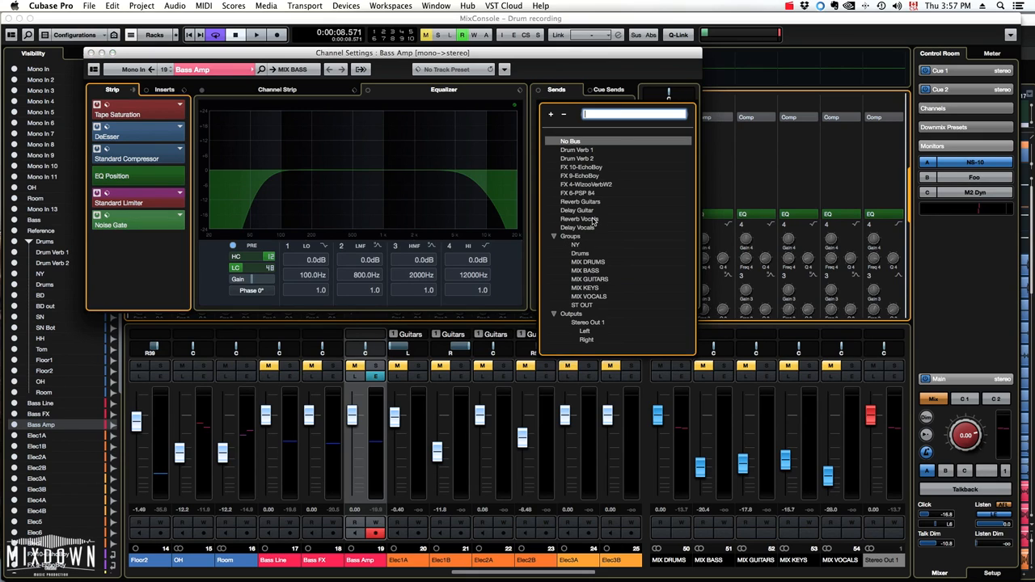
click(579, 201)
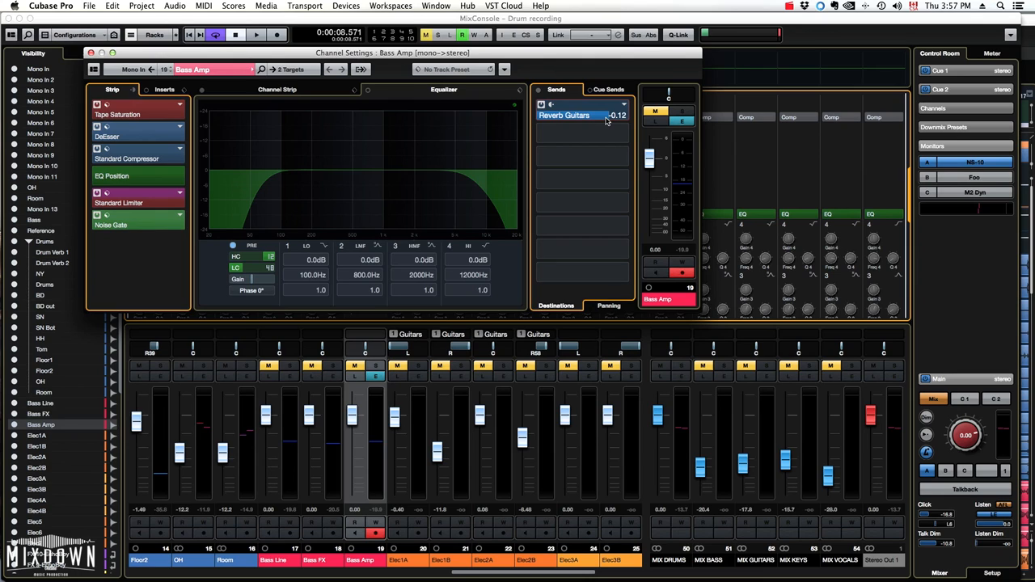
mouse_move(607, 129)
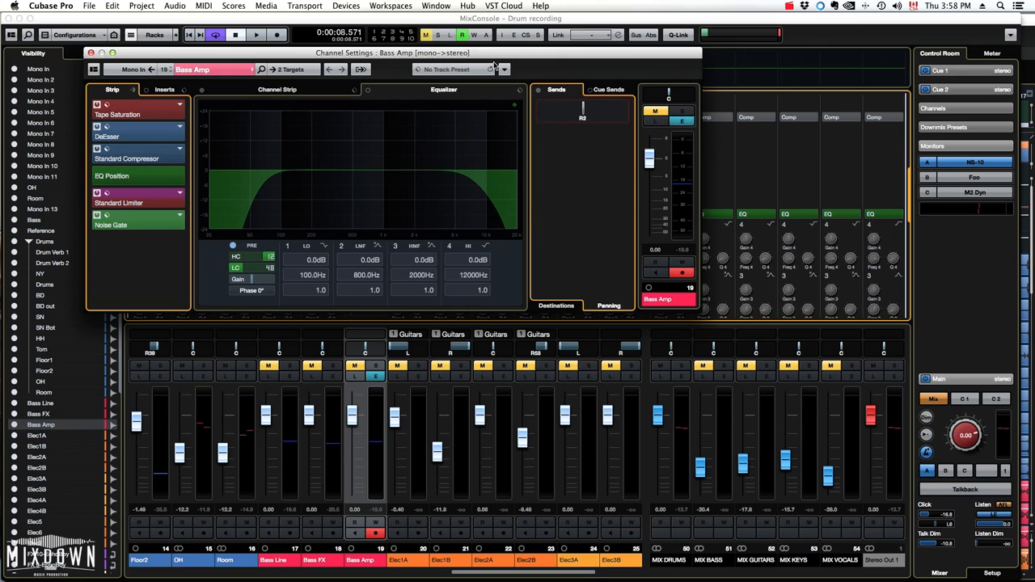
Step: Pan the Reverb Guitars send left and toggle Link Panners off so it stays independent
click(505, 68)
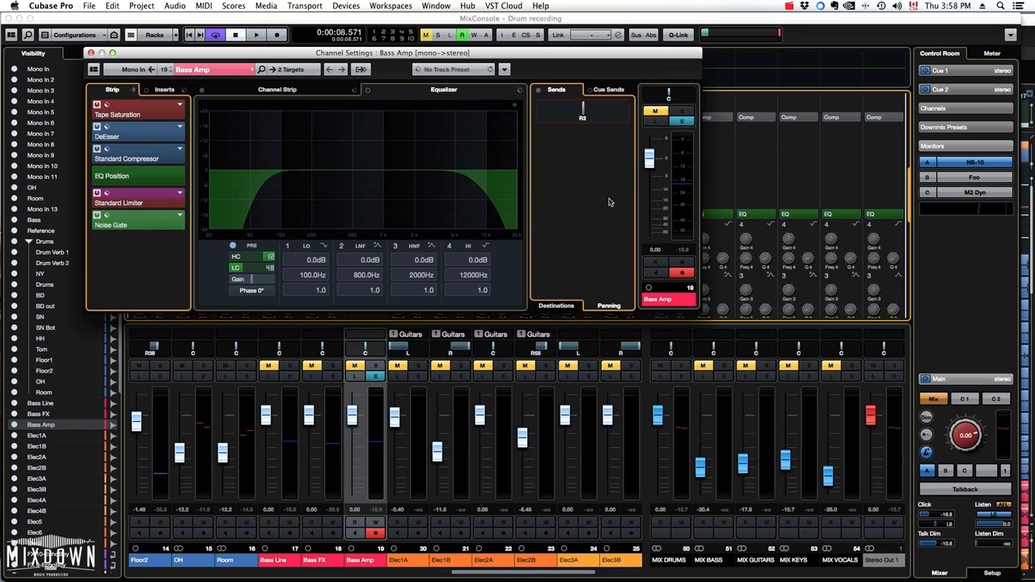
mouse_move(666, 97)
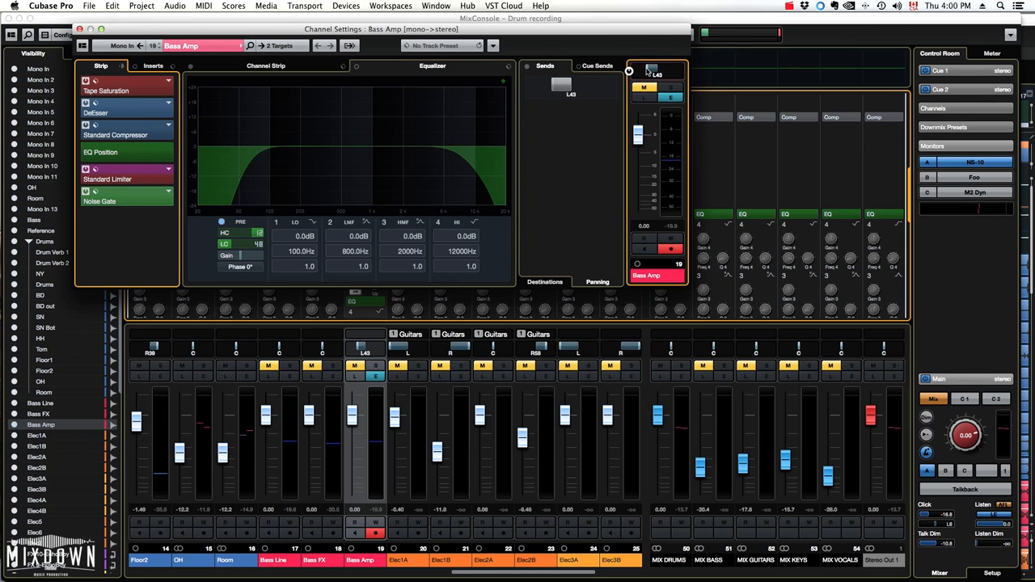
click(492, 45)
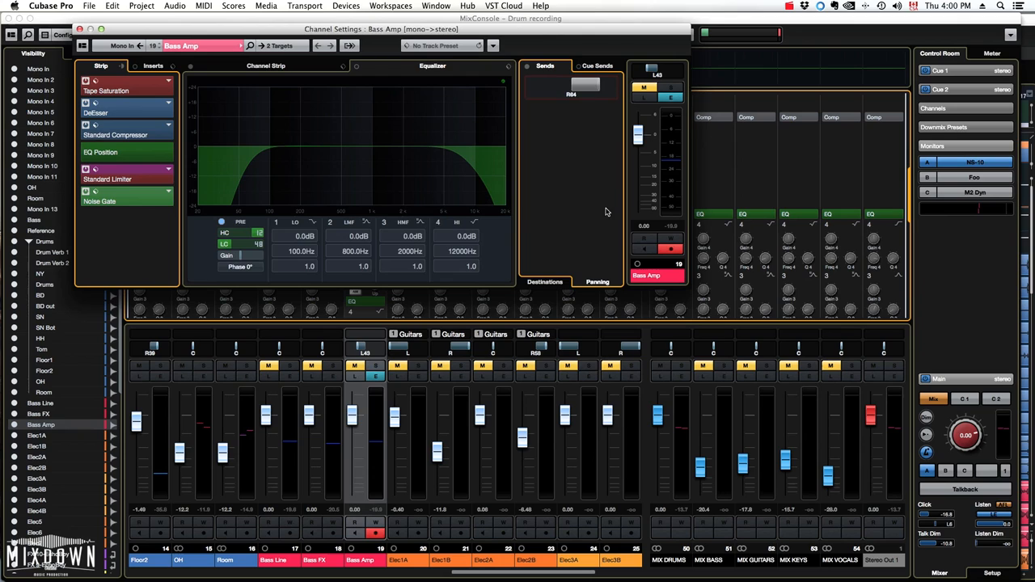
mouse_move(652, 73)
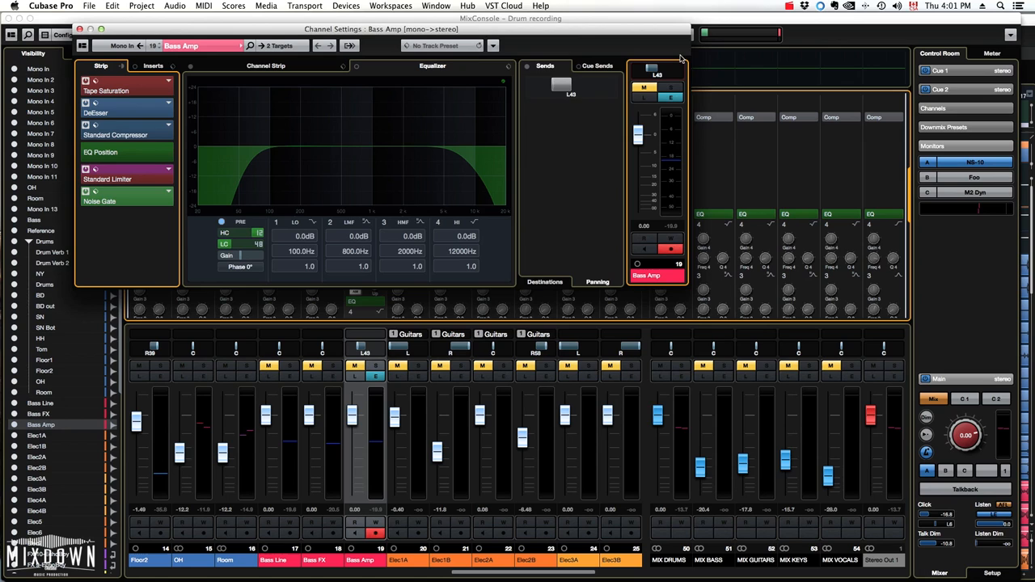
click(492, 46)
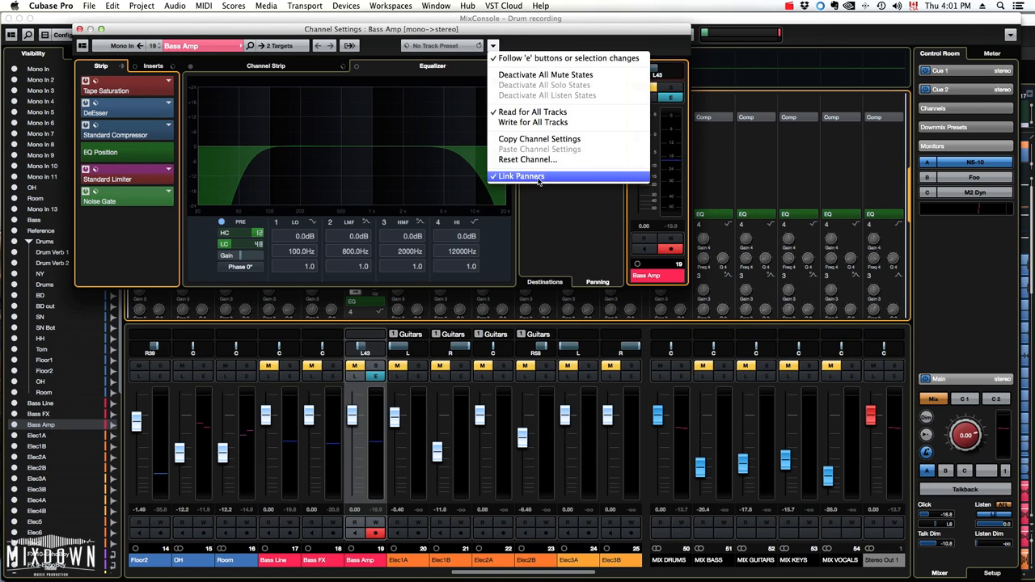
click(521, 177)
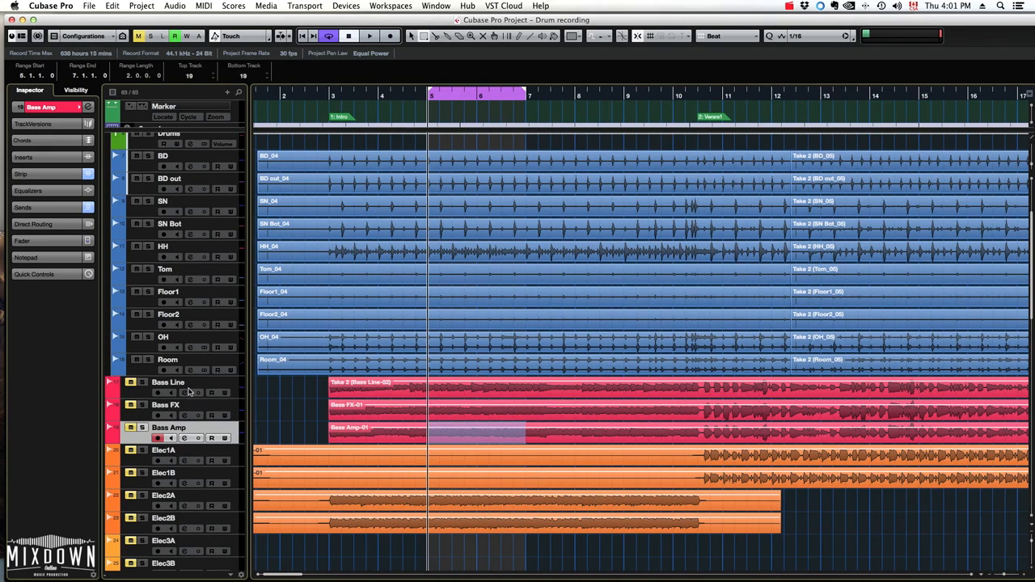
Step: Show the Bass Line Volume automation lane and draw a ramp up and back down
click(168, 382)
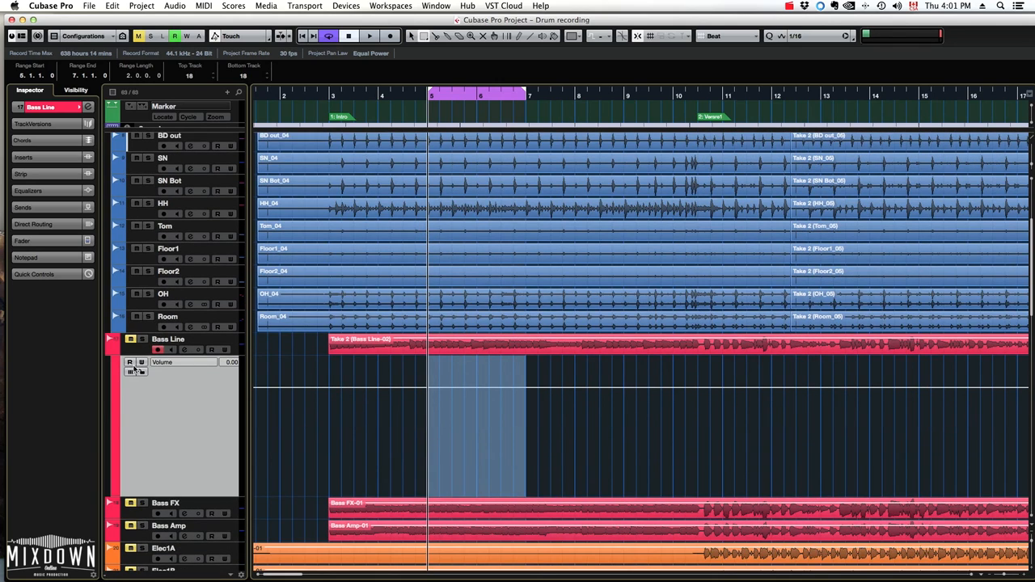
click(130, 362)
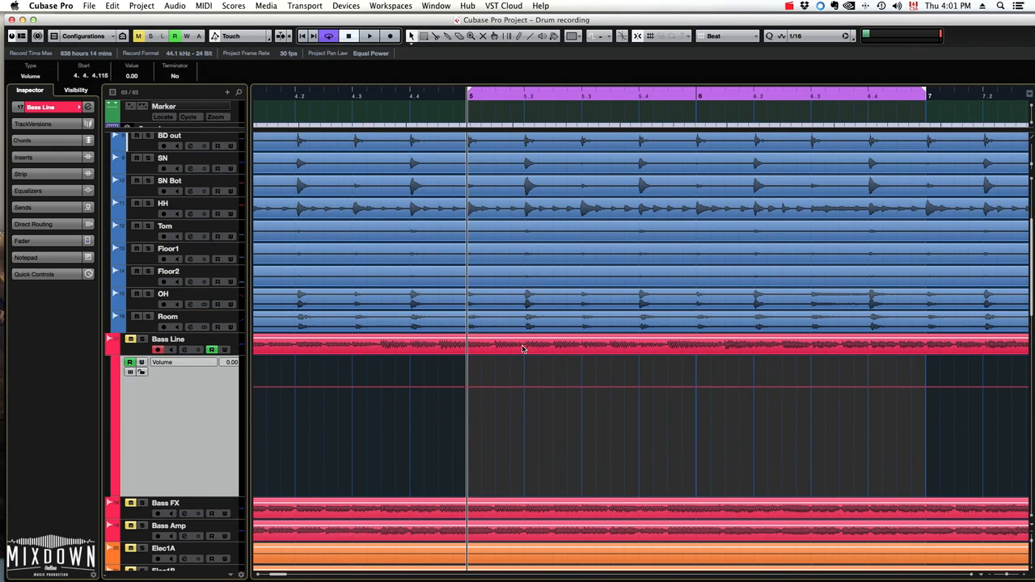
mouse_move(534, 370)
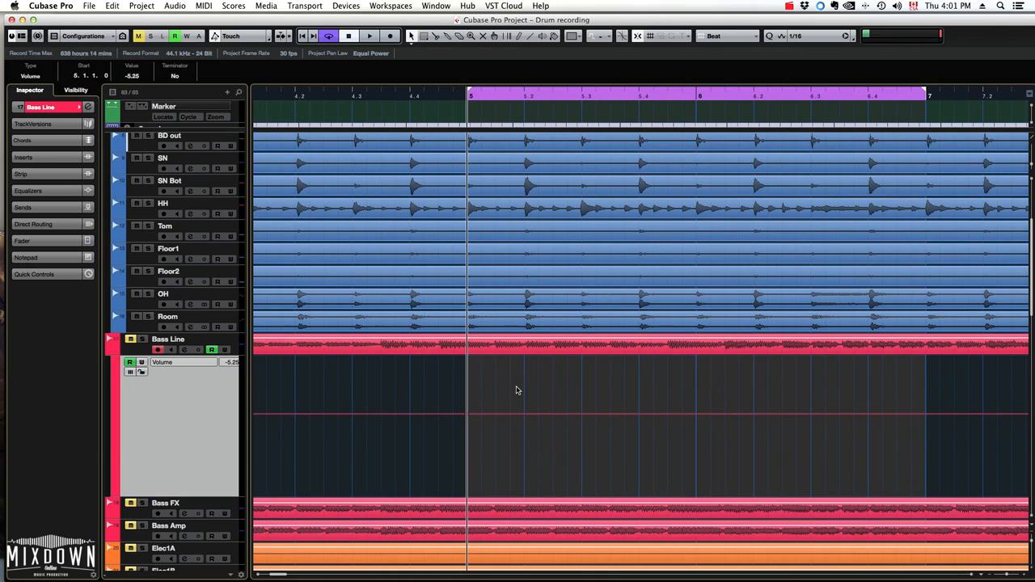
mouse_move(466, 417)
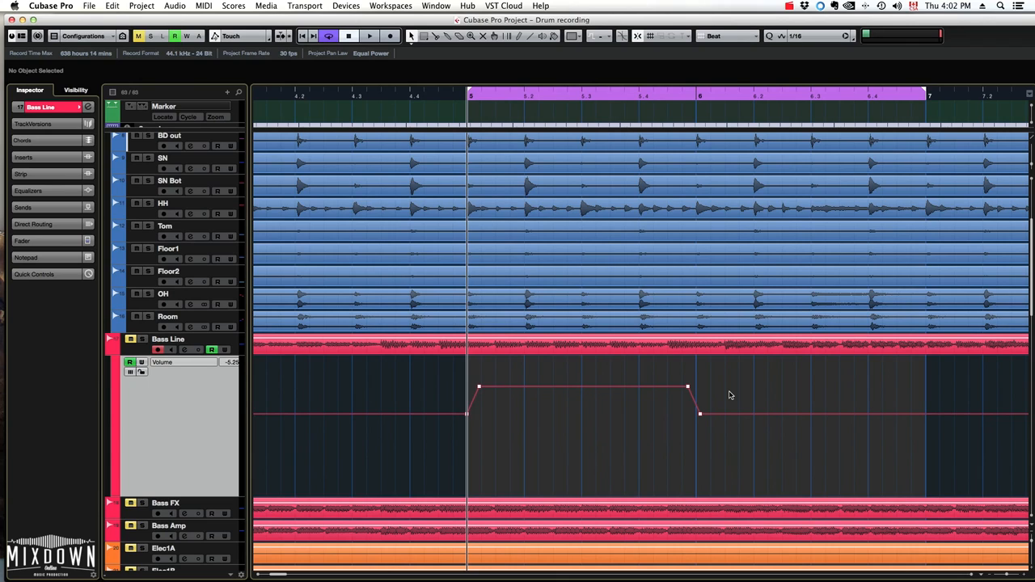
mouse_move(748, 388)
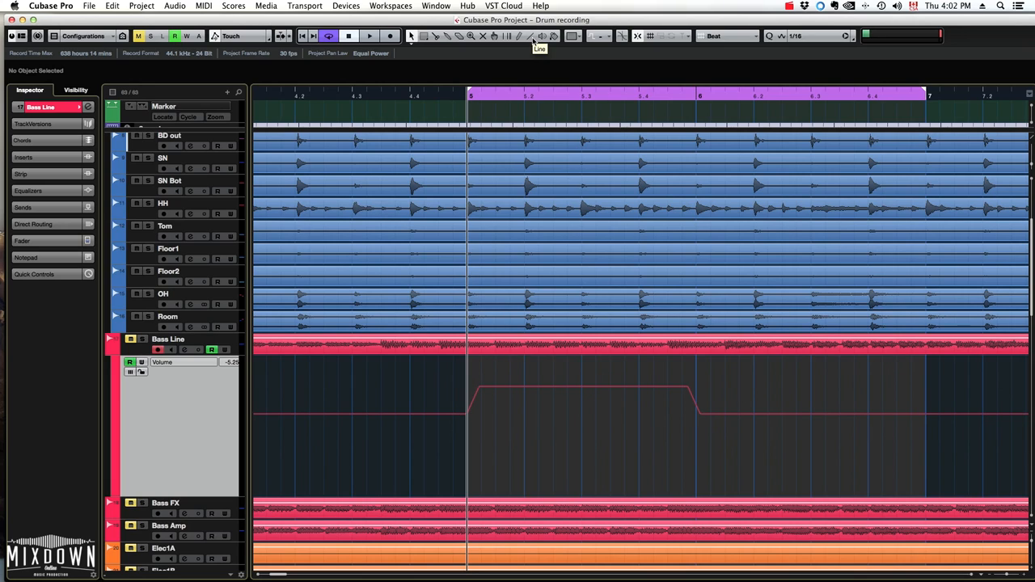
mouse_move(532, 39)
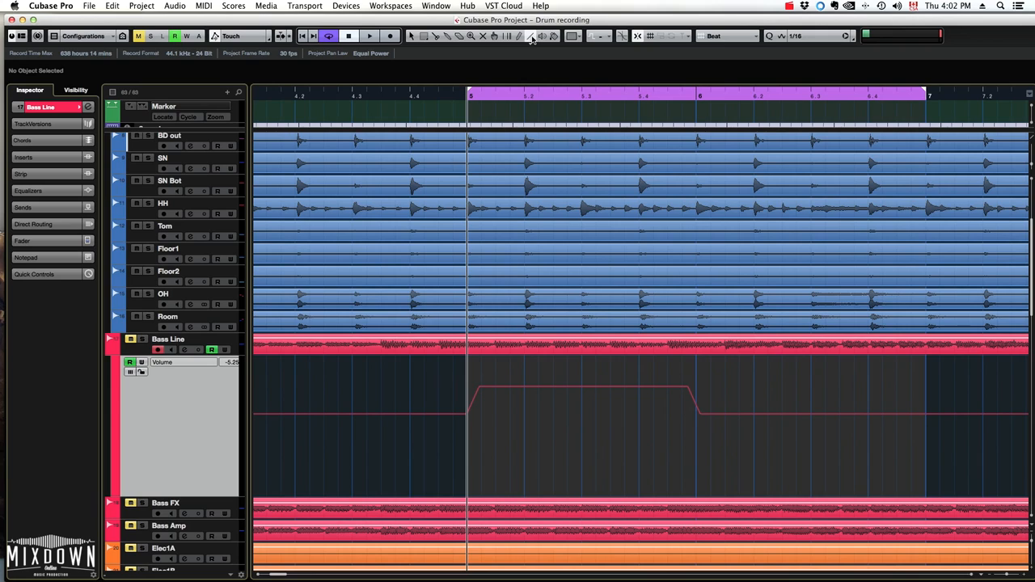
Step: Draw stepped volume automation points across the Bass Line lane with the Line tool
click(533, 36)
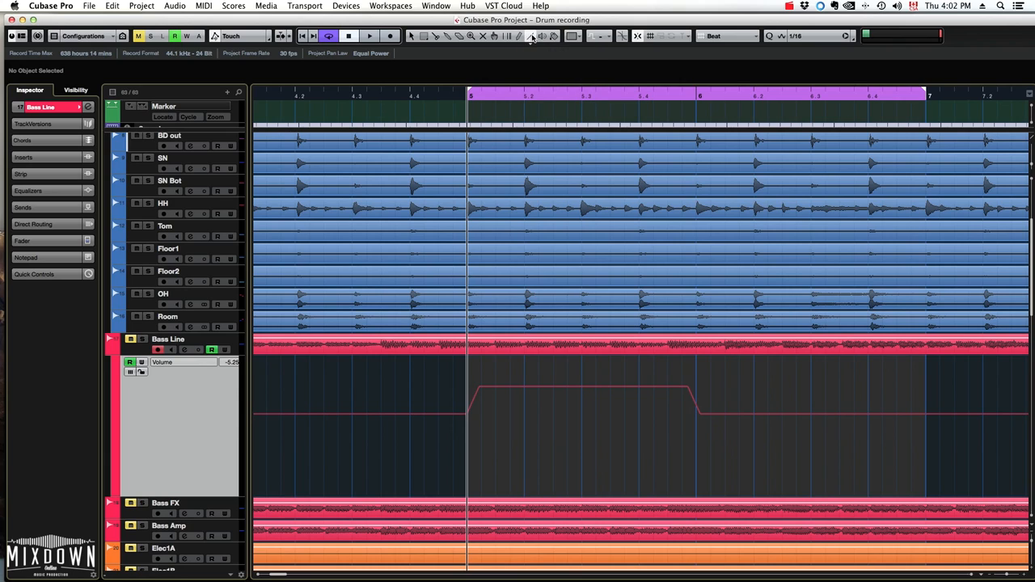
click(530, 35)
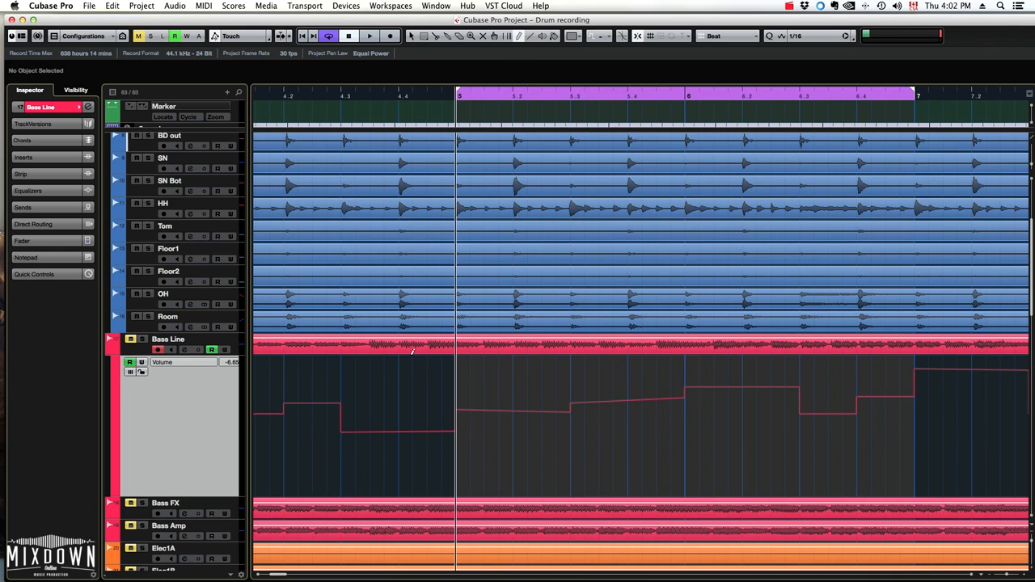
scroll(down, 3)
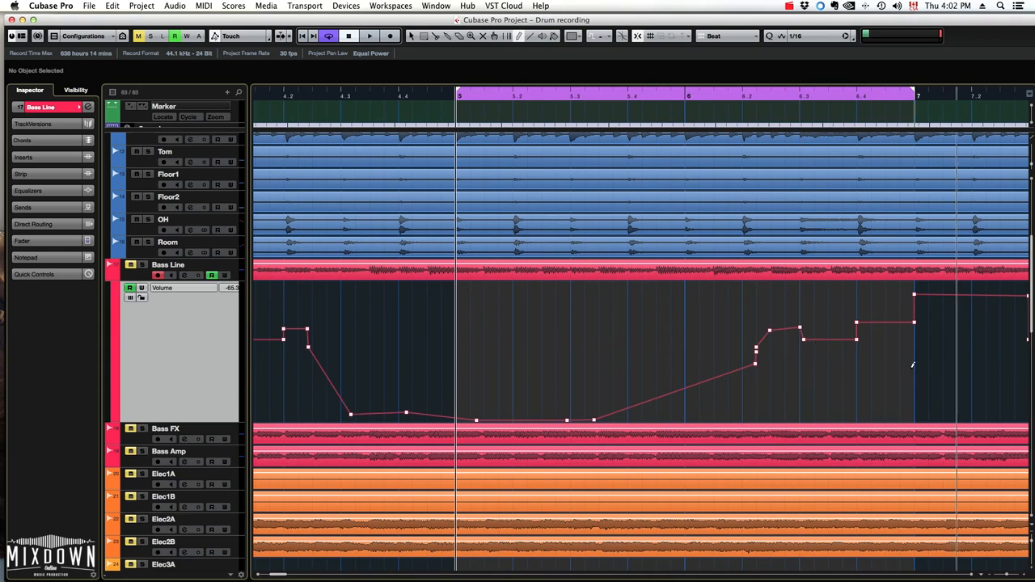